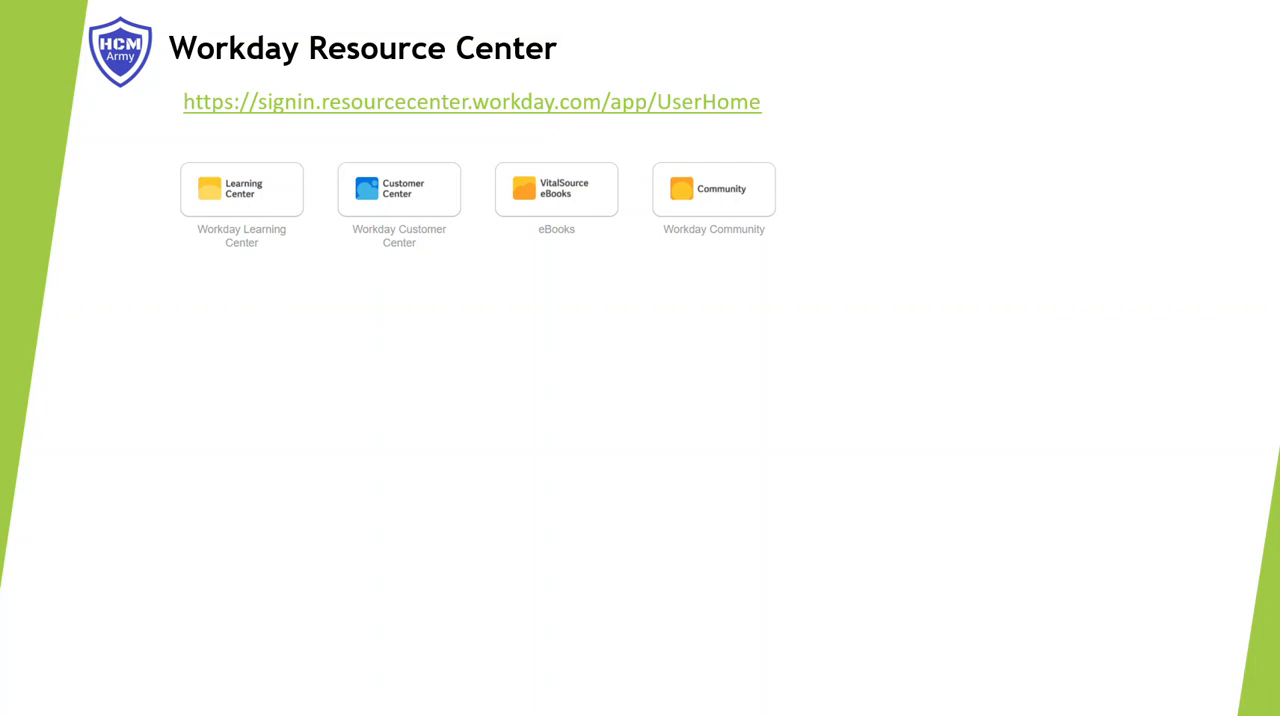
Advance the animation to reveal the Workday Community heading and its description of posts, guides, groups, release calendar and maintenance schedule
click(712, 188)
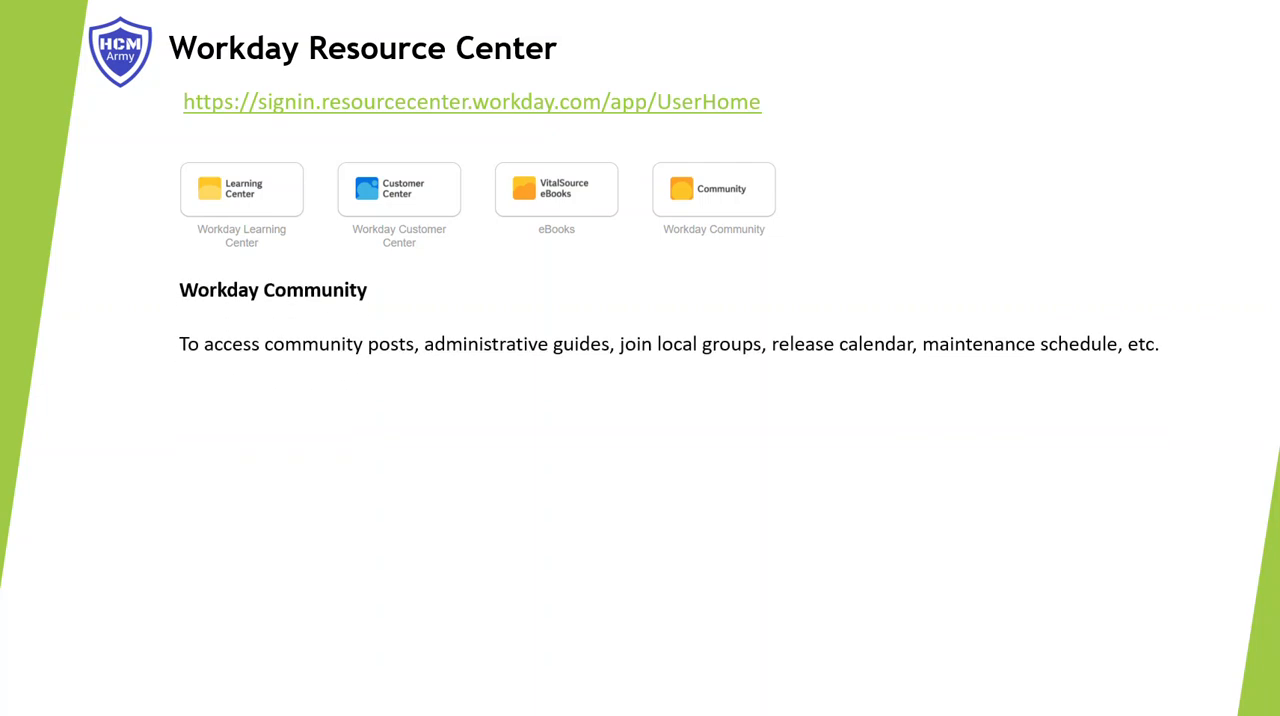